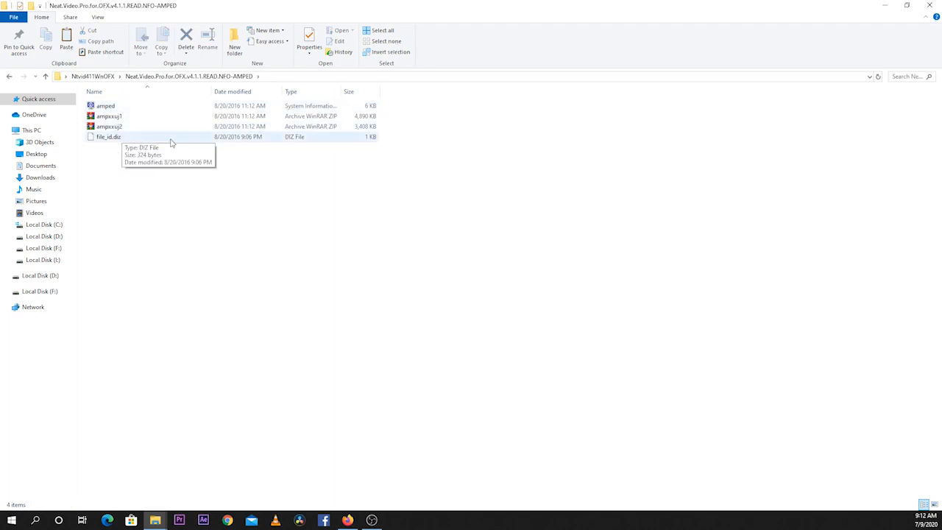
Extract the second zip here, replacing file_id.diz, so amped.part2 appears beside the first archive.
left_click(109, 115)
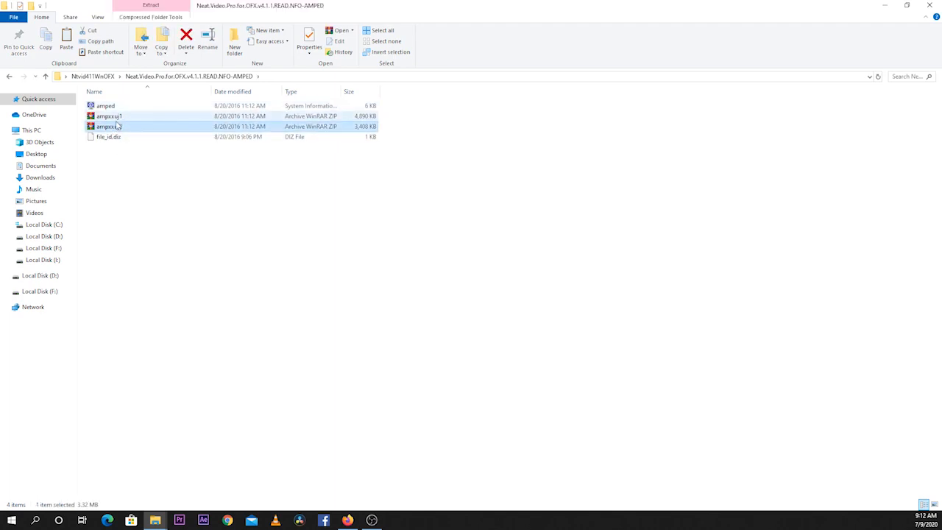
right_click(109, 127)
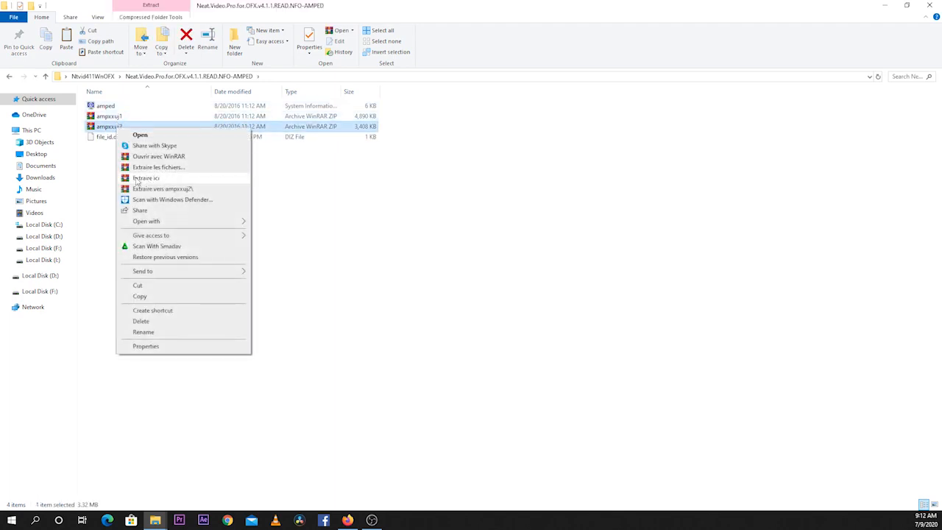
left_click(145, 178)
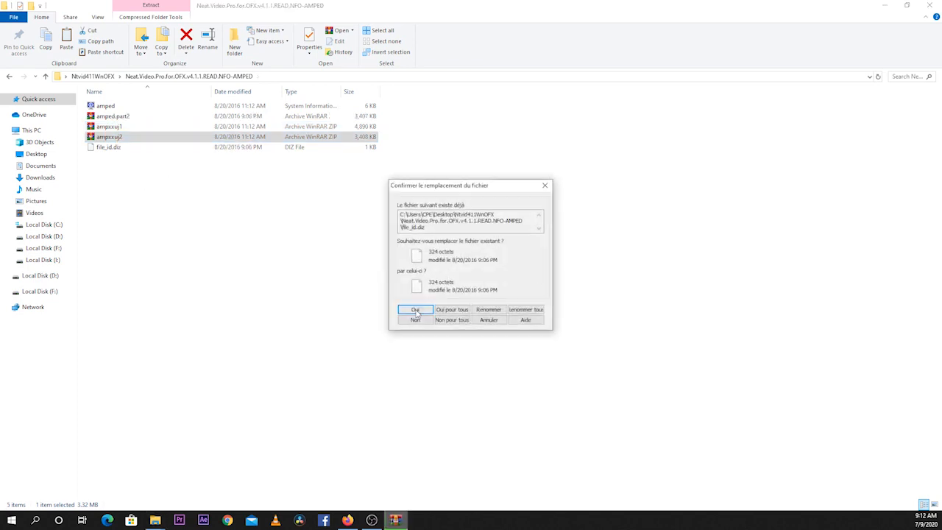
left_click(415, 309)
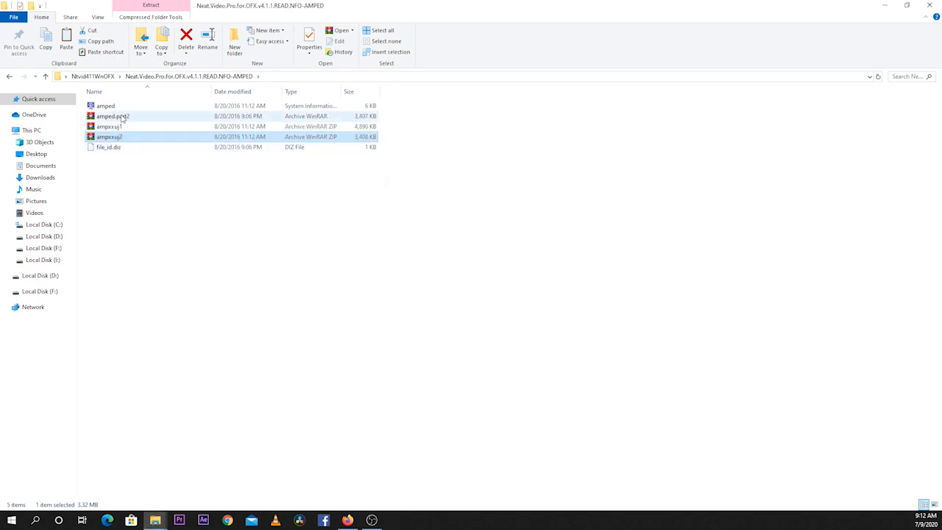
left_click(109, 126)
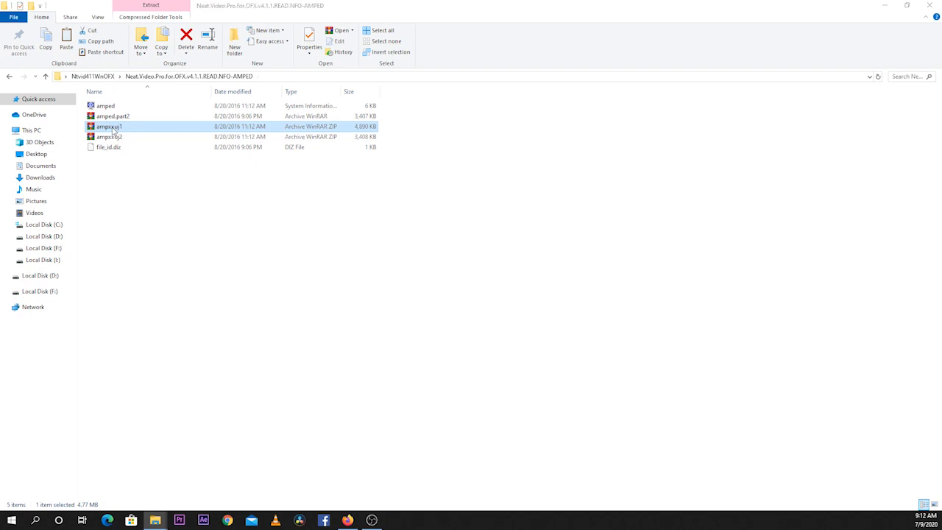
From the first archive's next-volume prompt, browse Desktop > Nevx > Neat.Video and supply amped.part2.
double_click(109, 127)
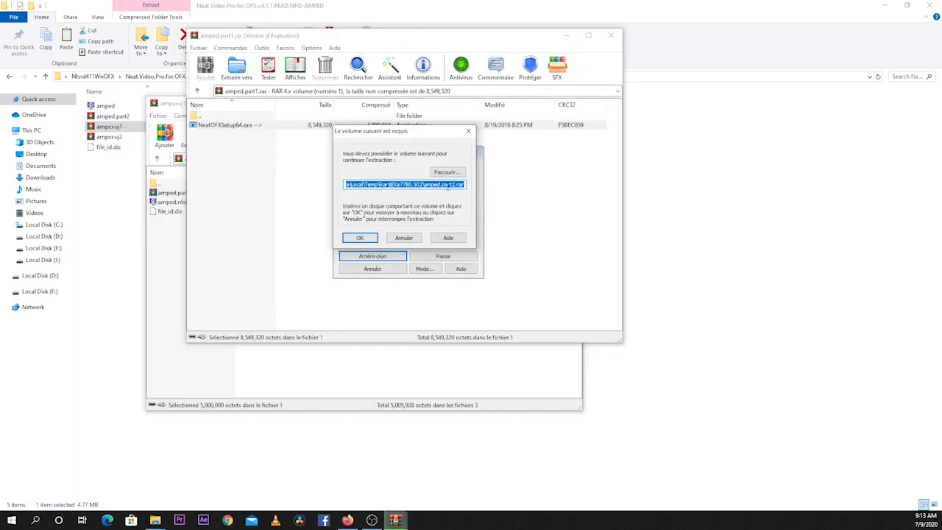
left_click(447, 172)
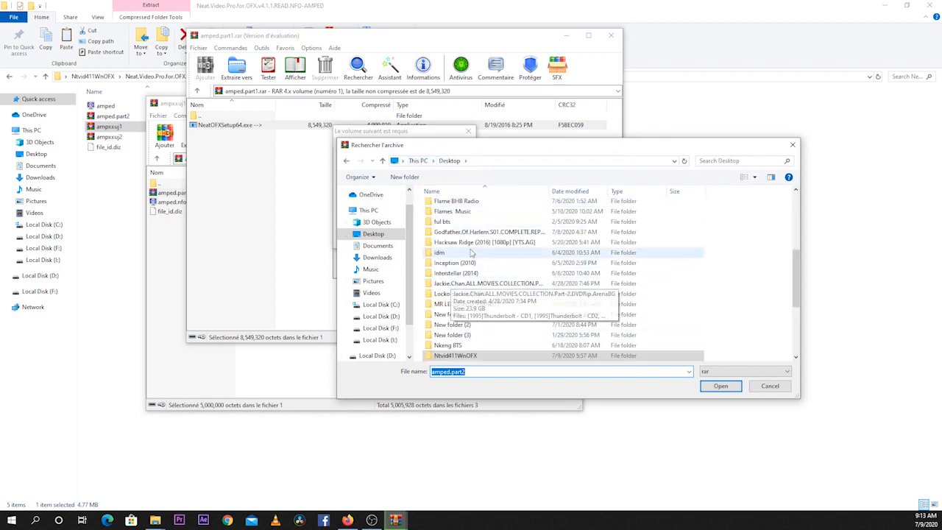
scroll("up", 3)
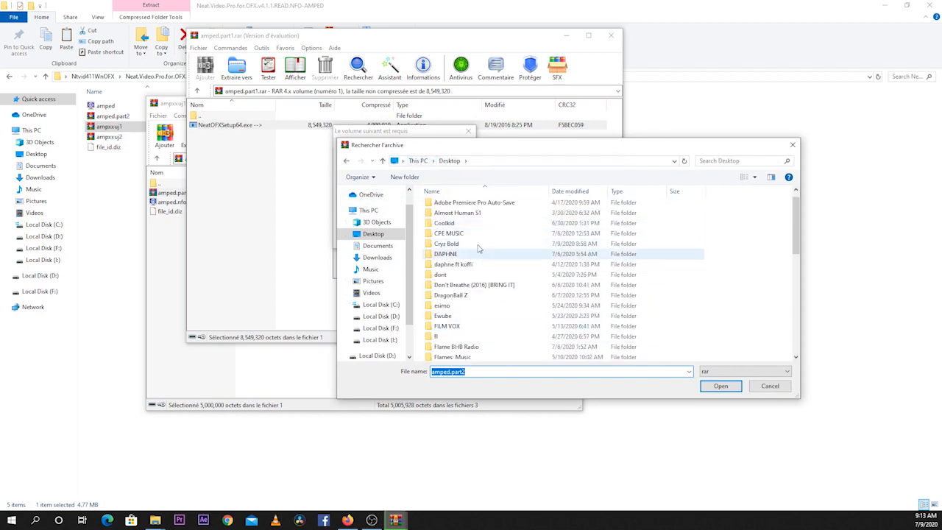
scroll("down", 3)
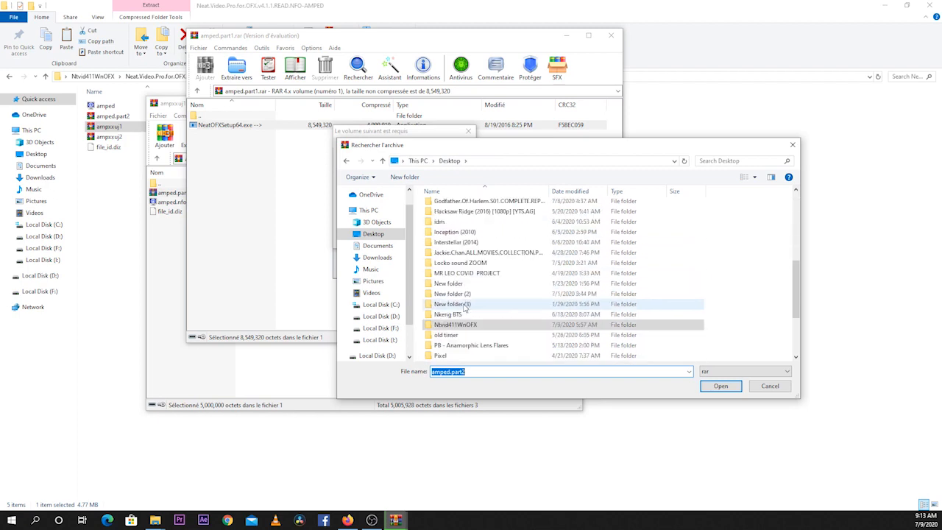
double_click(454, 325)
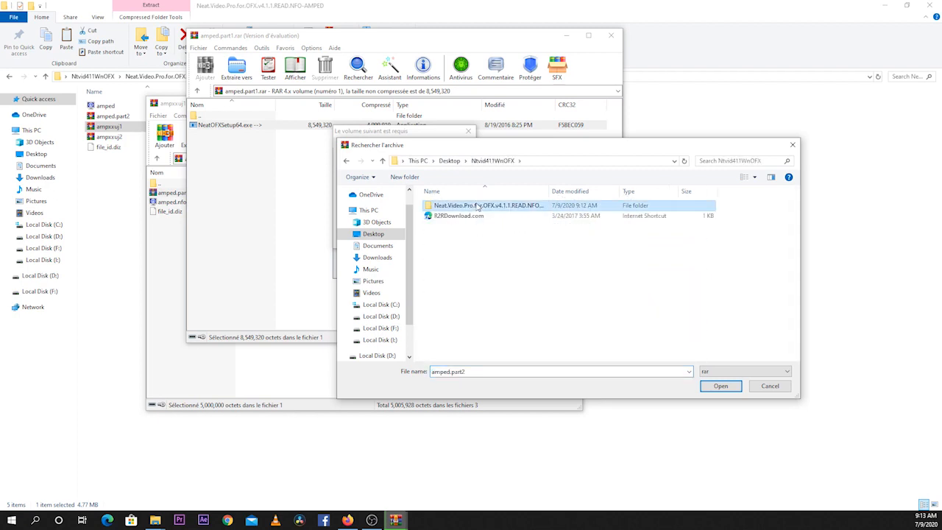
double_click(489, 206)
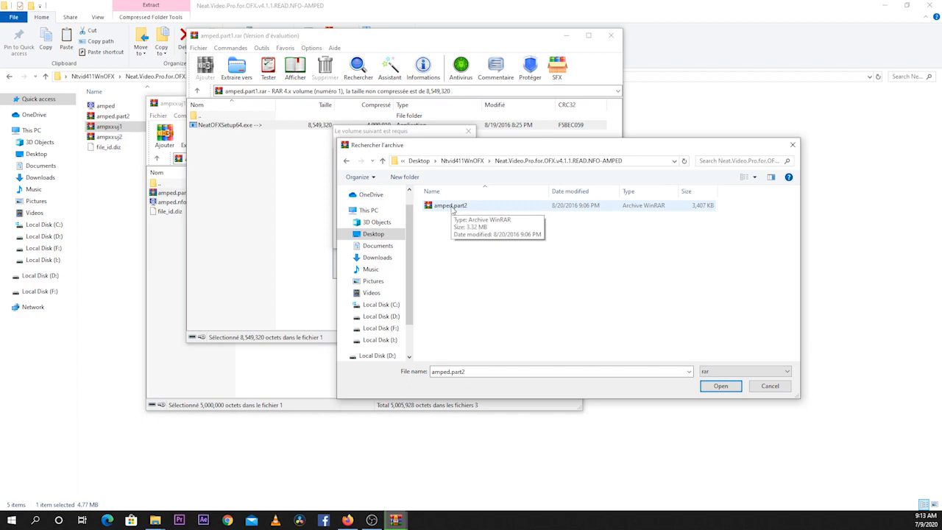
left_click(720, 385)
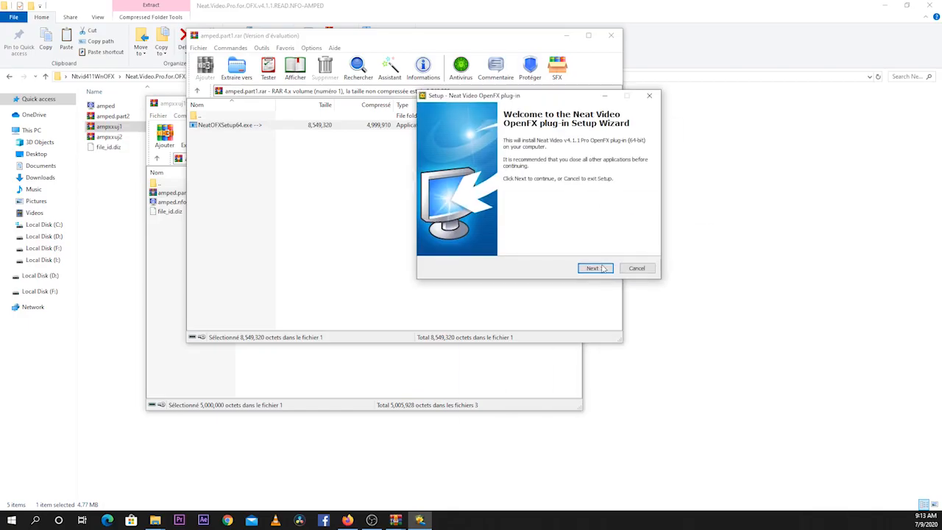
Advance the Setup Wizard past welcome, keeping the default install location and Start Menu folder.
left_click(595, 268)
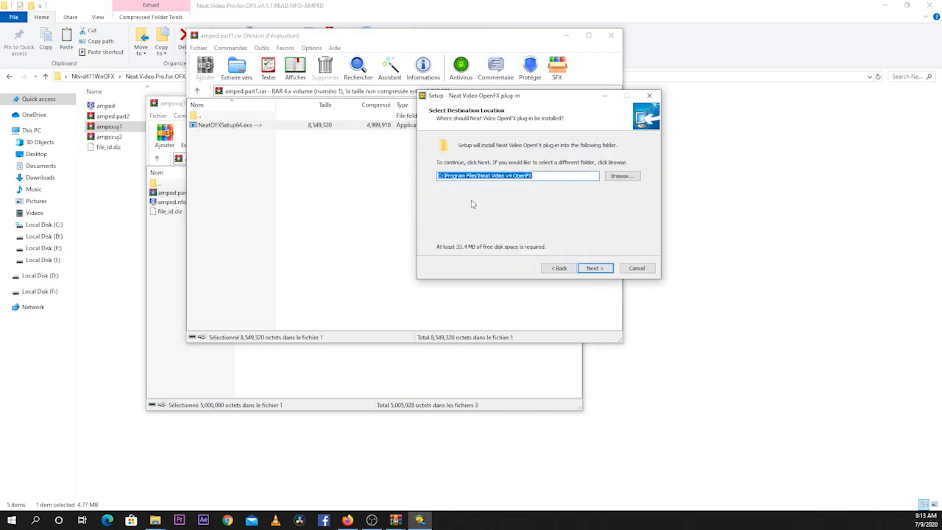
left_click(595, 268)
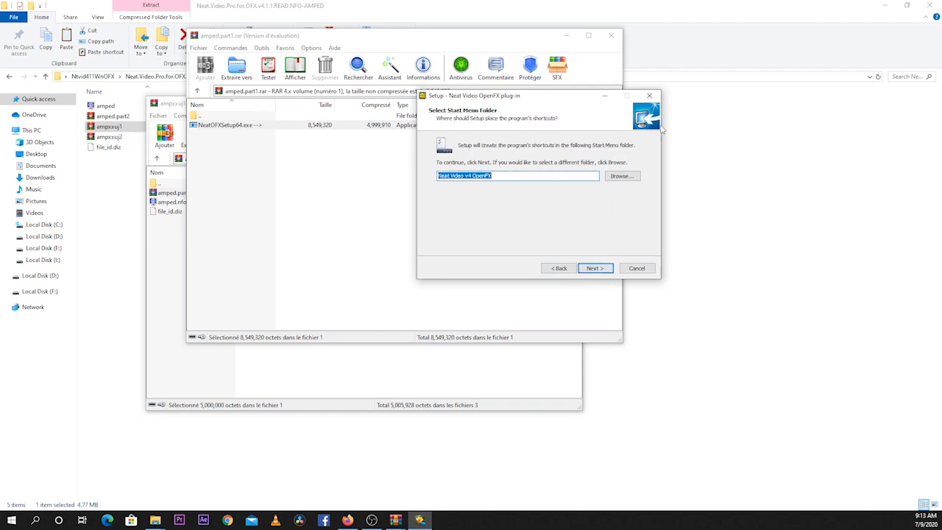
left_click(649, 96)
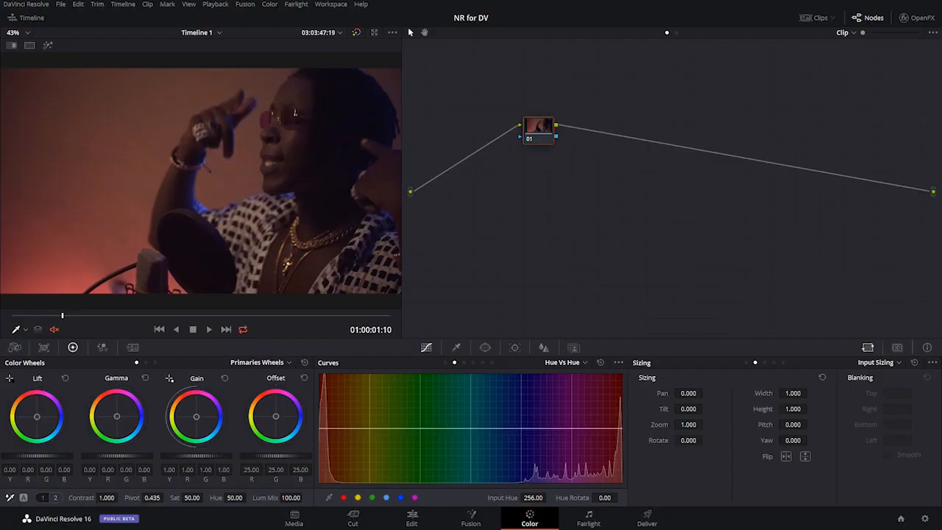
mouse_move(286, 300)
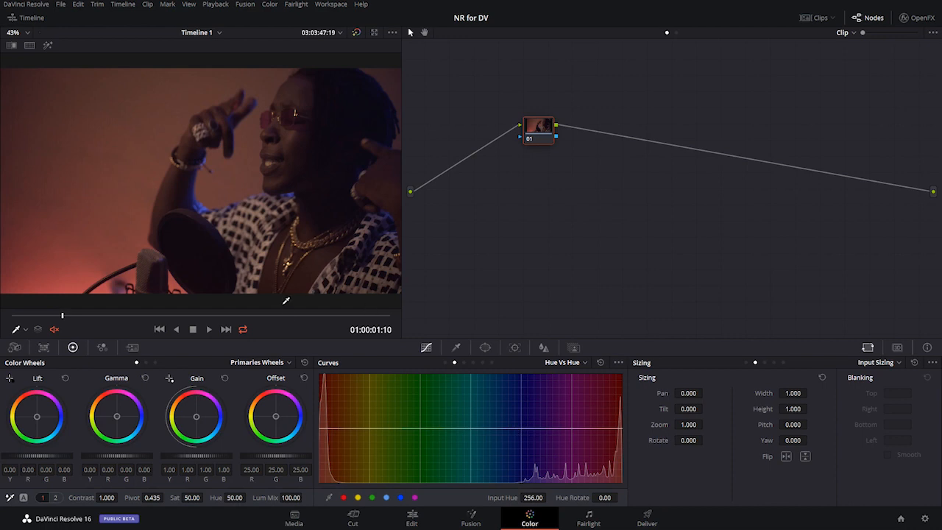
Drag corrector node 01 leftward in the Color page node graph.
left_click_drag(539, 129, 448, 130)
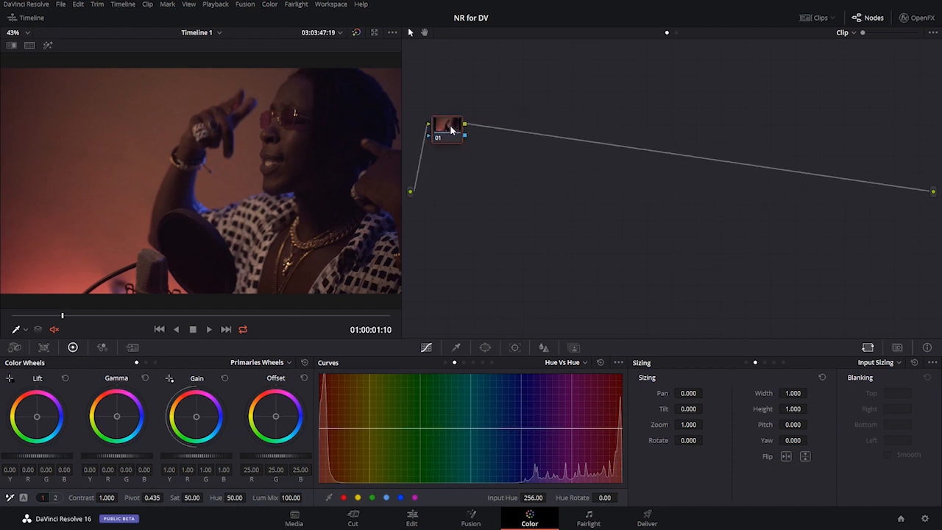